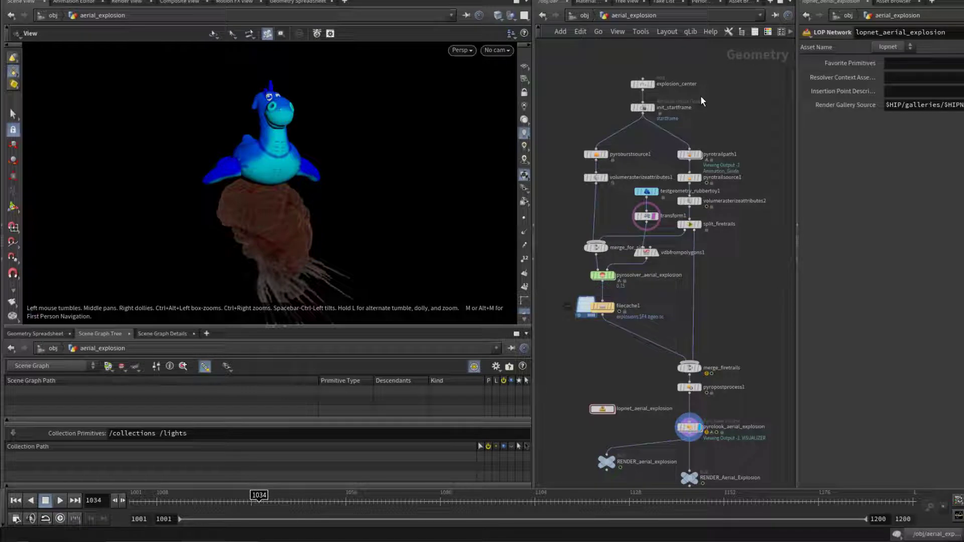
mouse_move(675, 90)
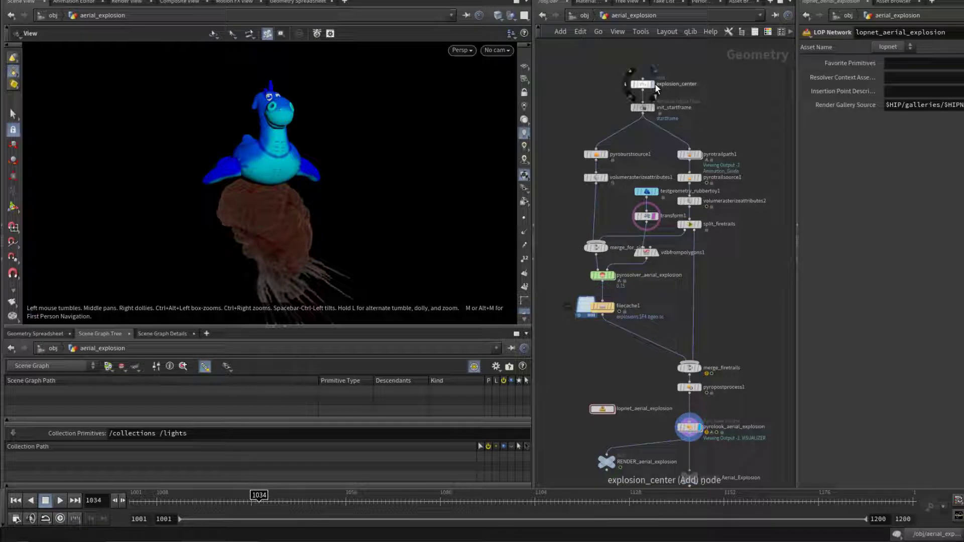
mouse_move(655, 88)
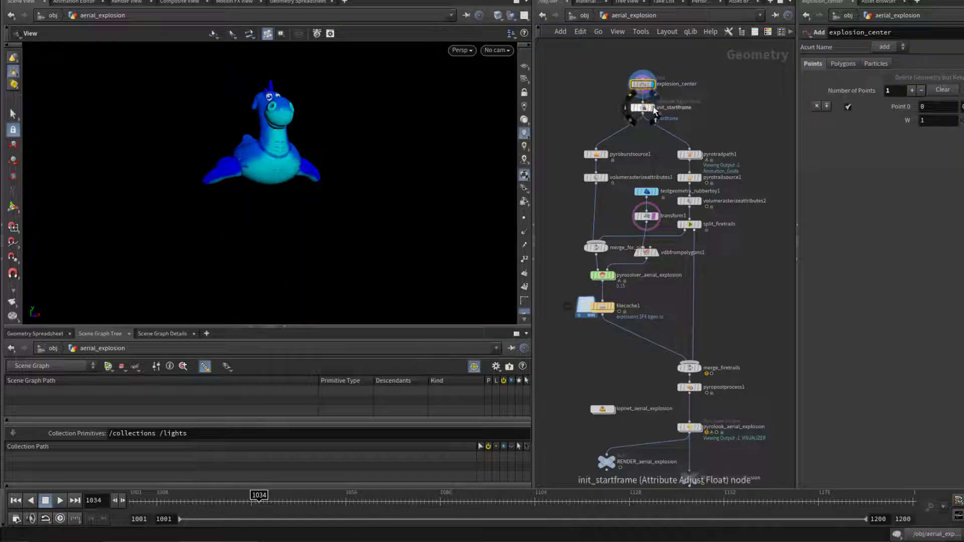
Inspect the init_startframe and filecache1 nodes holding the cached aerial explosion
left_click(643, 107)
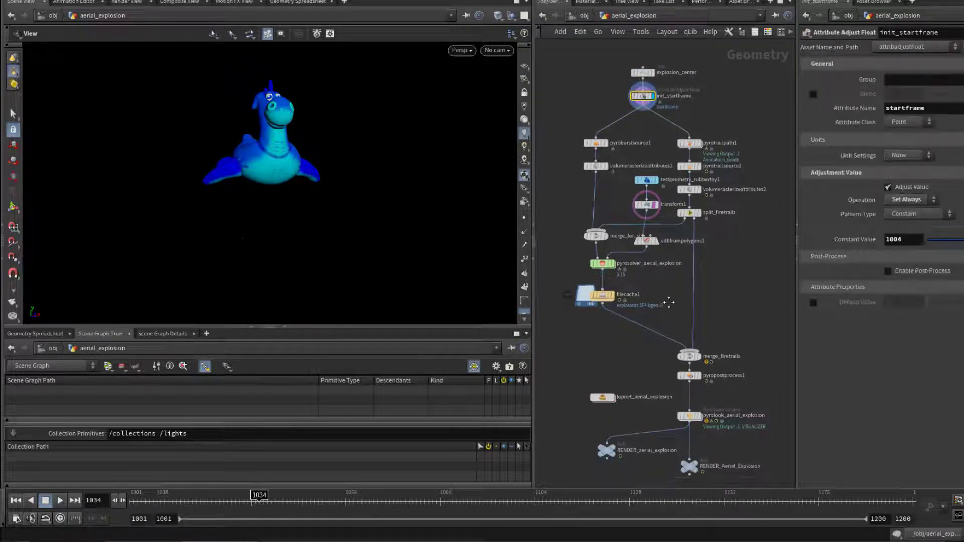
left_click(603, 291)
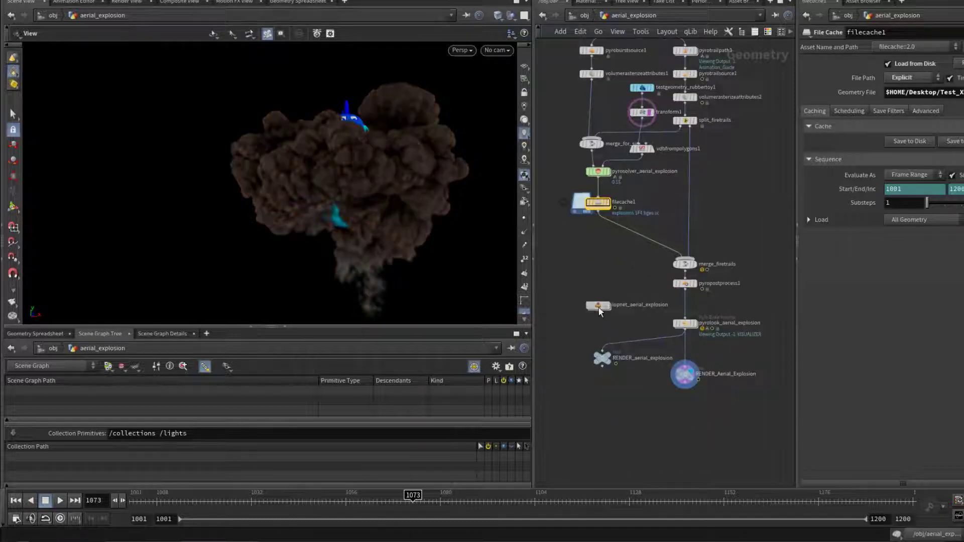
Inside lopnet_aerial_explosion, display the explosion volume and collision character together and select materiallibrary1
double_click(627, 305)
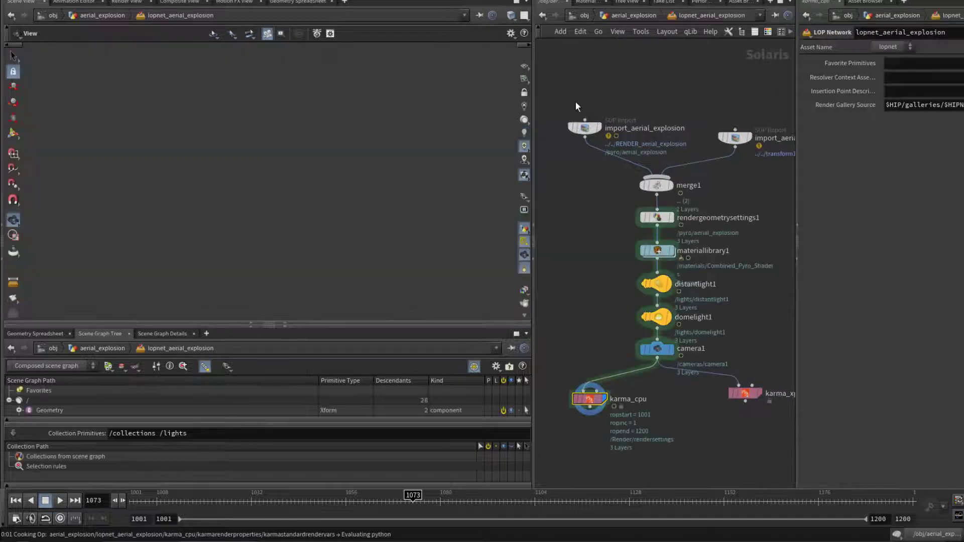
left_click(584, 128)
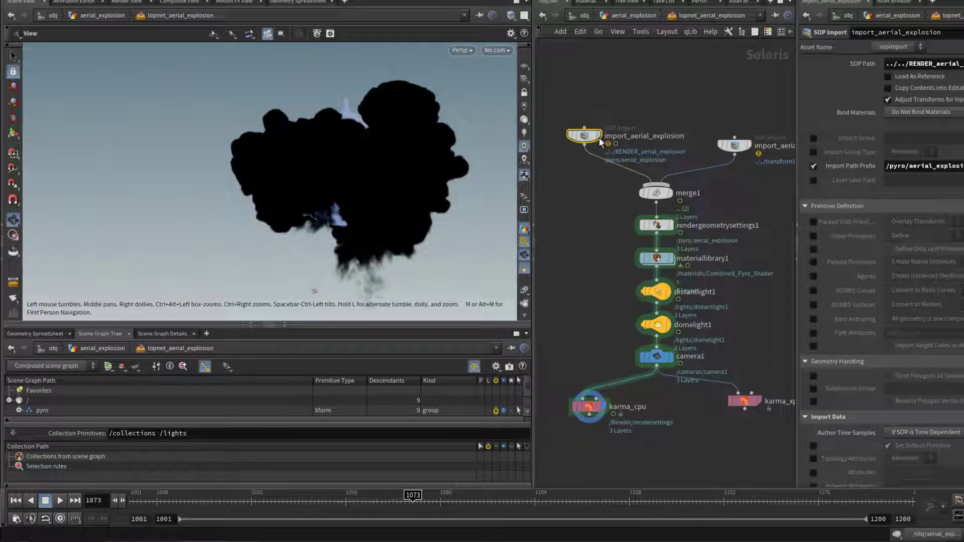
left_click(735, 146)
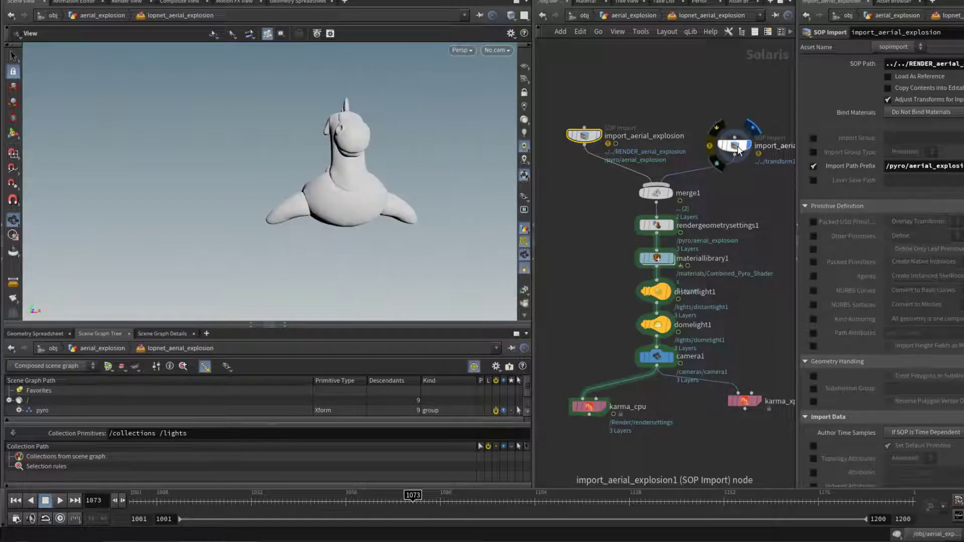
left_click(733, 145)
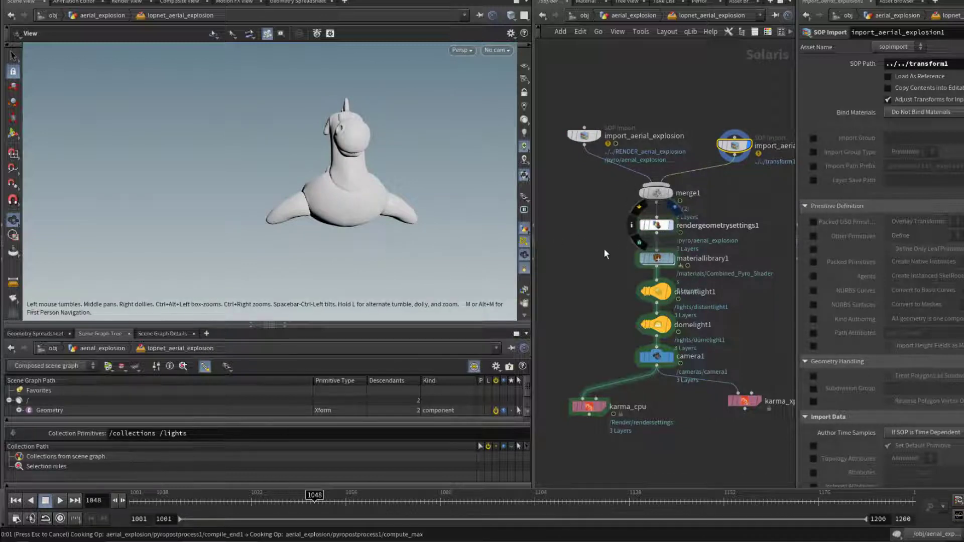
left_click(655, 224)
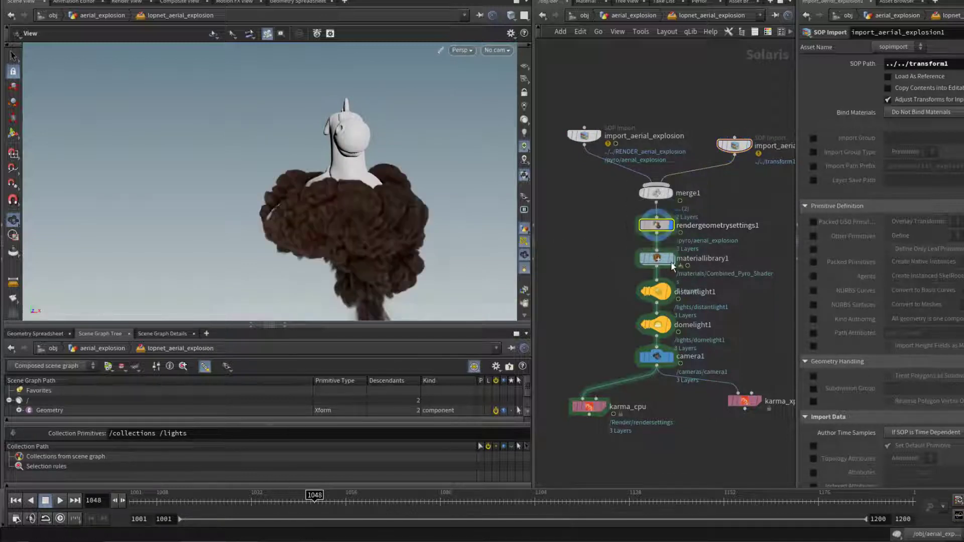
left_click(655, 258)
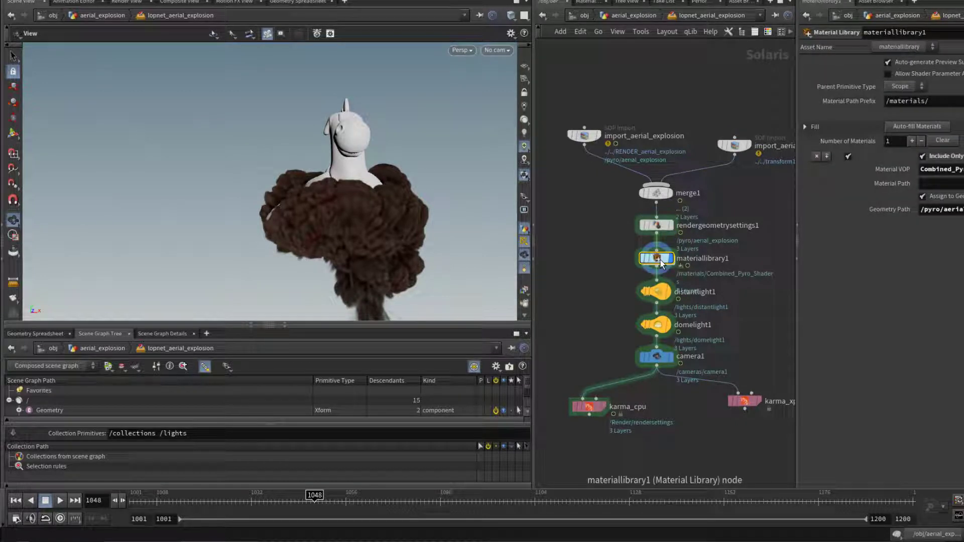
Inside materiallibrary1, reveal the XPU_Pyro_Preview_Shader's Density Scale ch() reference
double_click(655, 258)
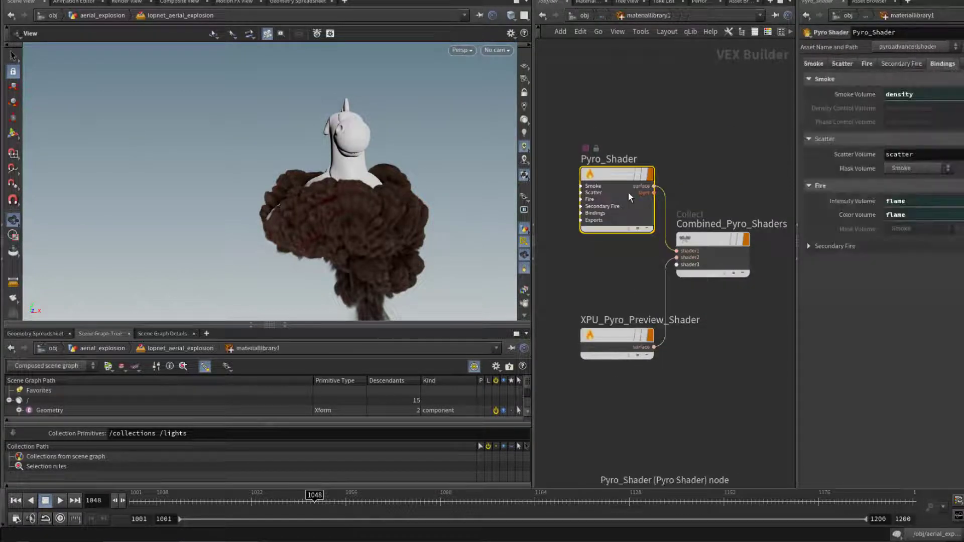
mouse_move(604, 290)
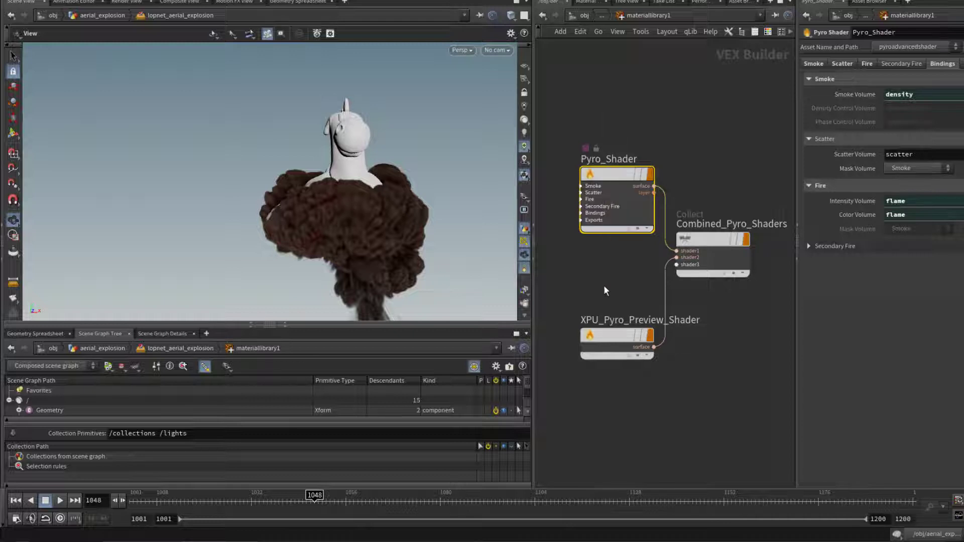
left_click(616, 335)
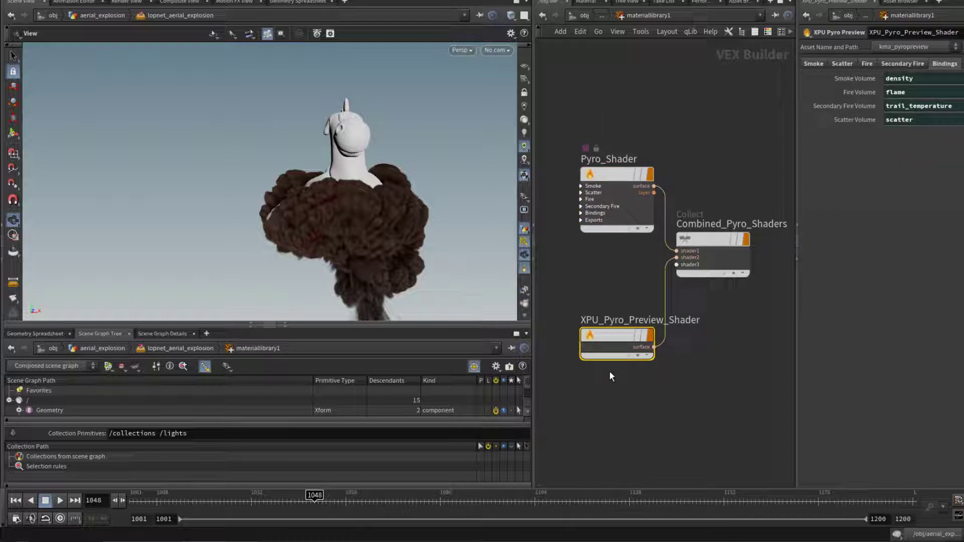
left_click(812, 63)
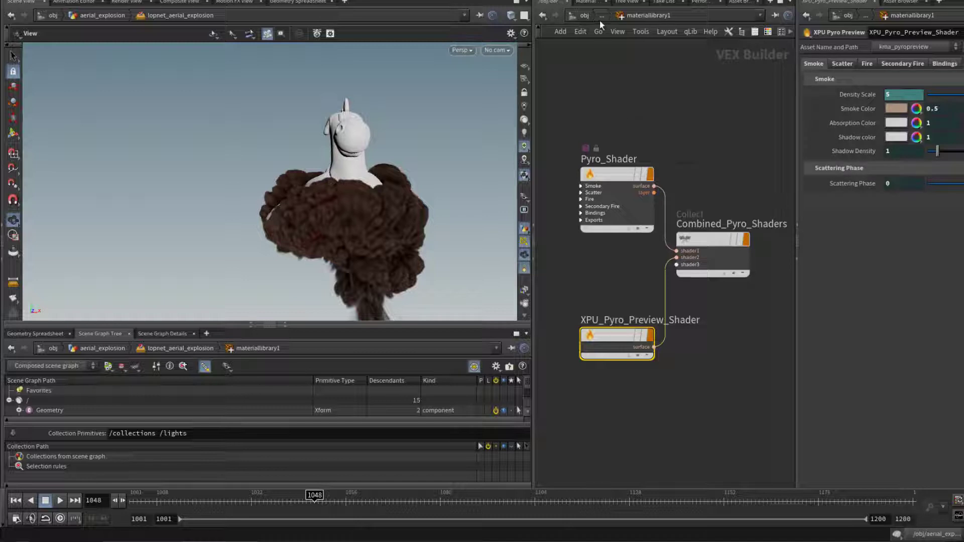
left_click(904, 95)
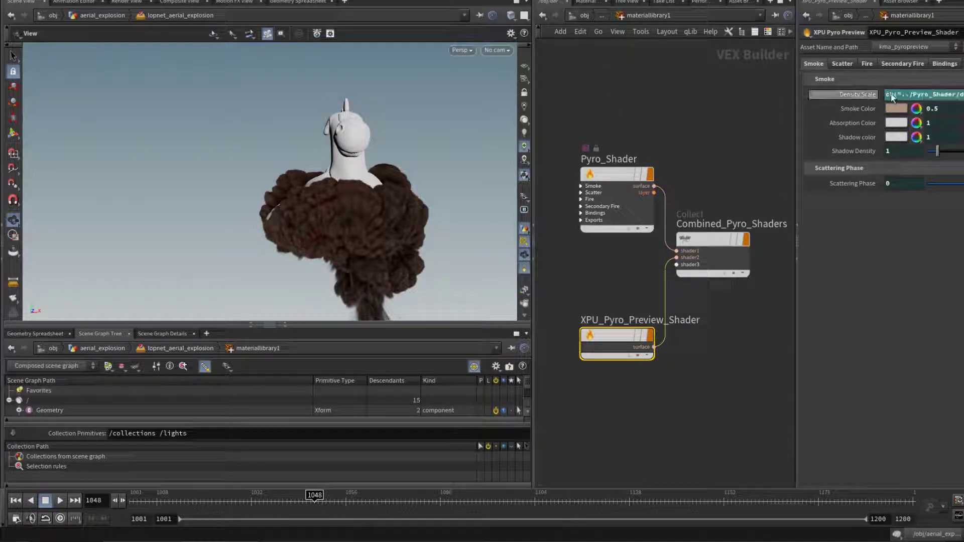
left_click(922, 94)
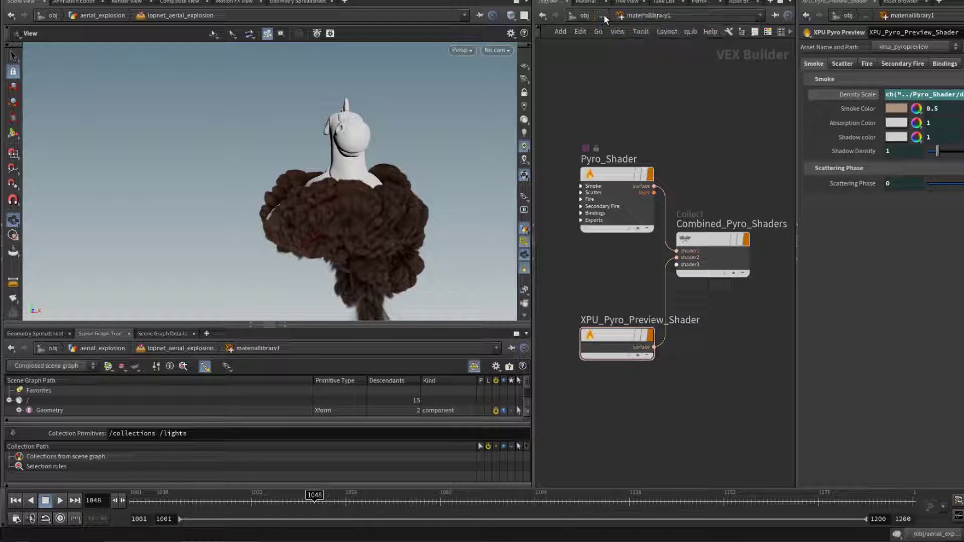
Check the Pyro_Shader parameters it links to and return to the Solaris network
left_click(616, 203)
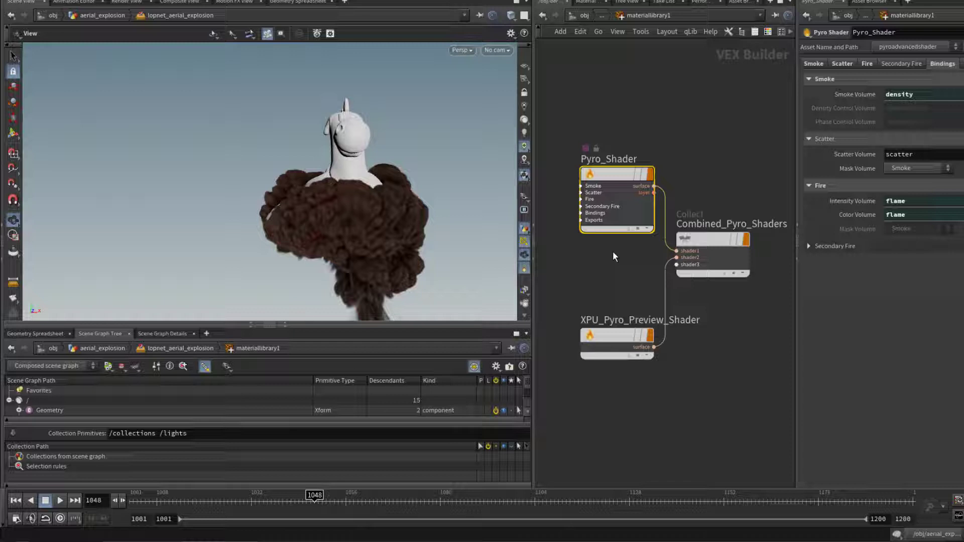
left_click(616, 335)
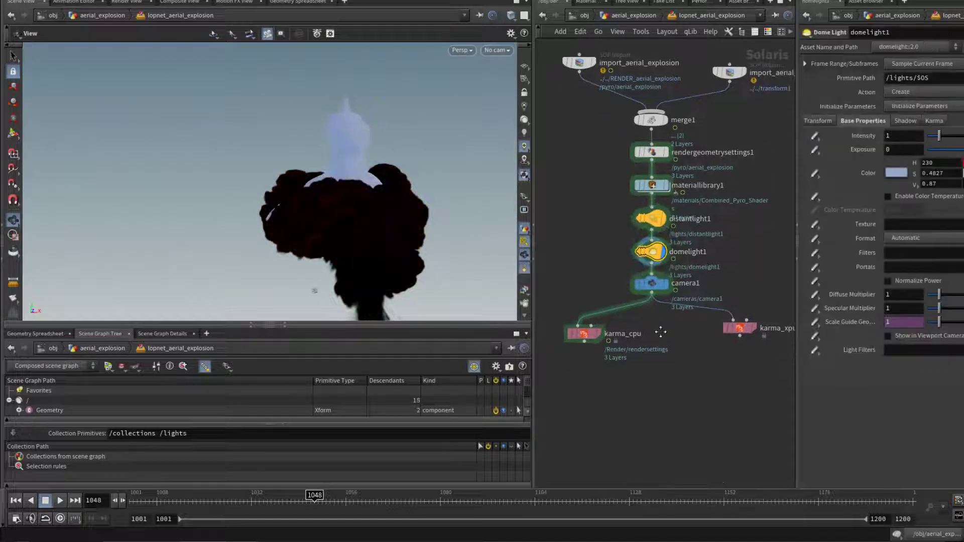
Show karma_cpu settings: CPU engine, 1920 resolution, camera1
left_click(584, 318)
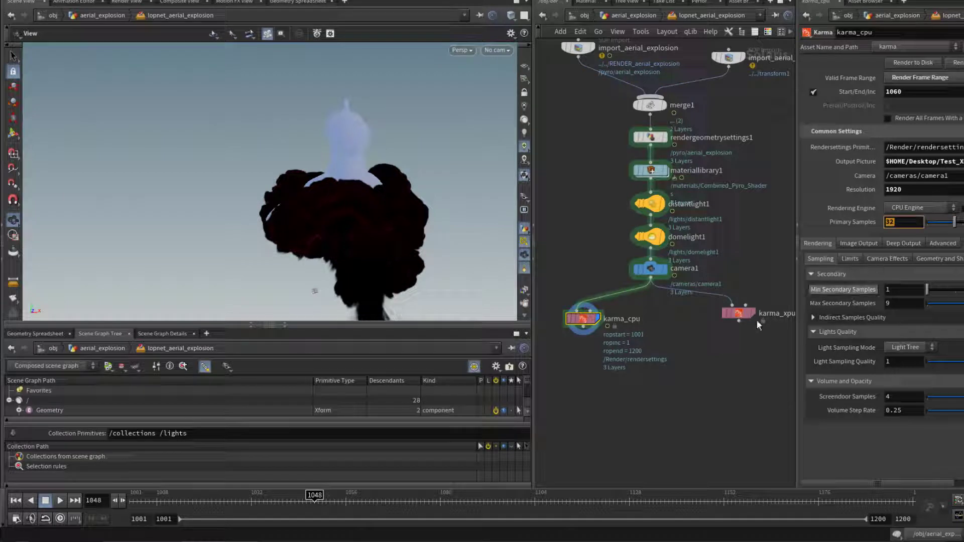
Show karma_xpu settings with XPU engine and 128 path-traced samples
left_click(738, 314)
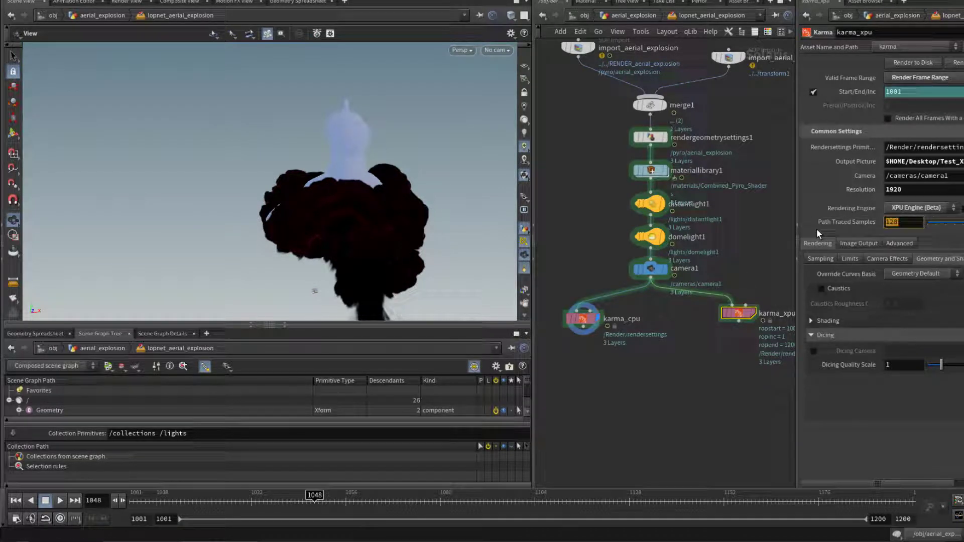
left_click(904, 222)
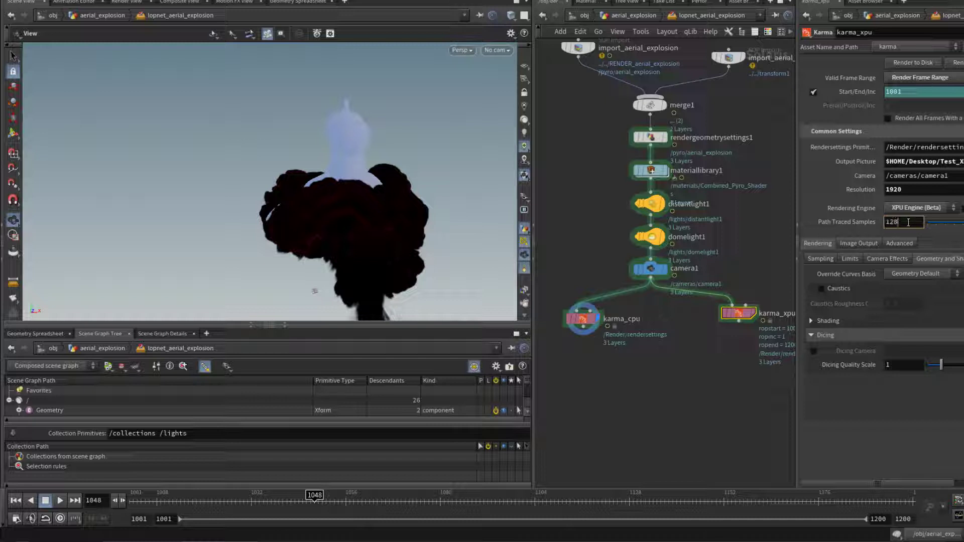
mouse_move(846, 222)
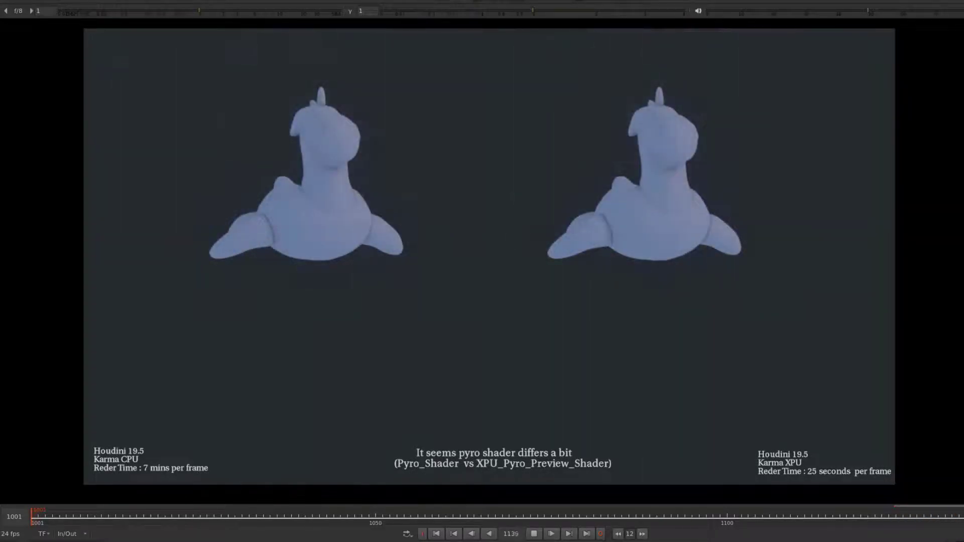
Play the CPU (7 min/frame) vs XPU (25 s/frame) renders and stop near frame 1056
left_click(551, 534)
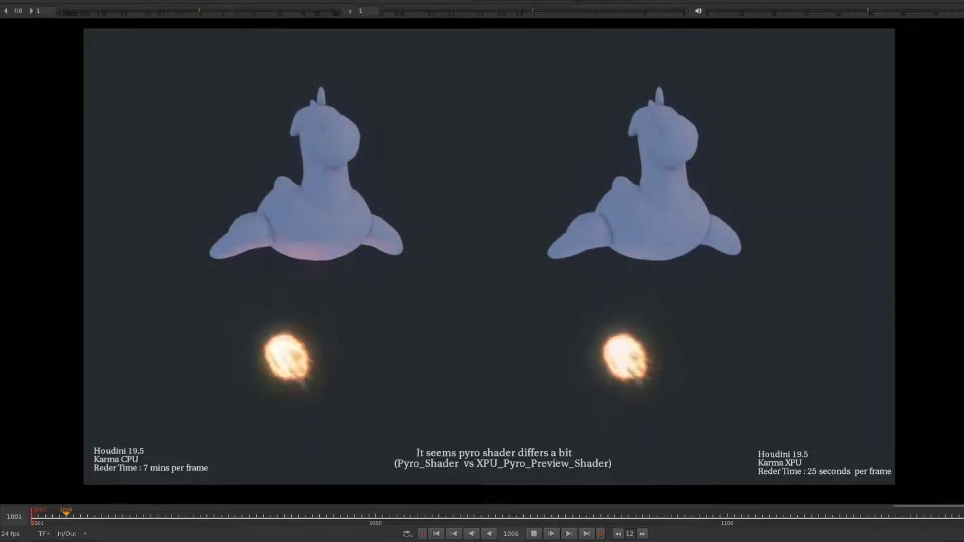
left_click(551, 534)
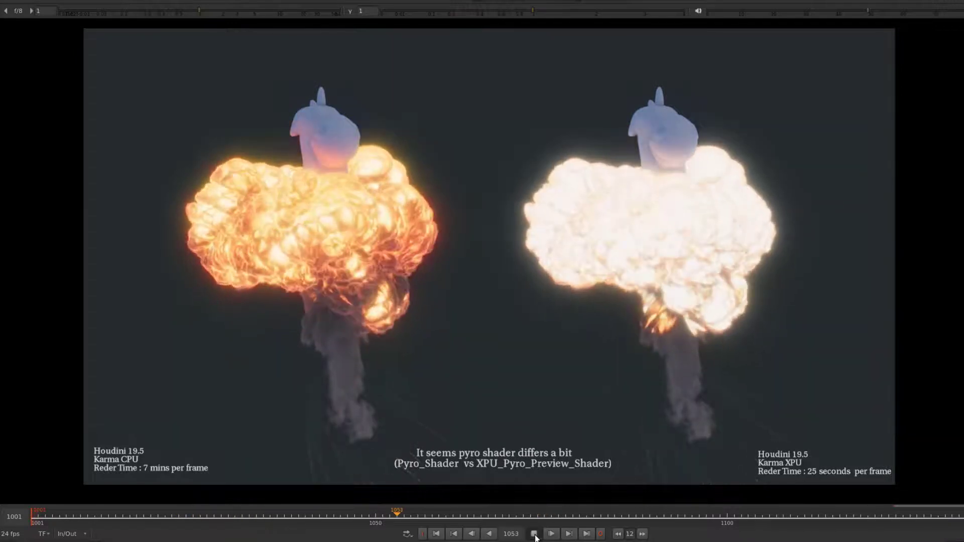
left_click(533, 534)
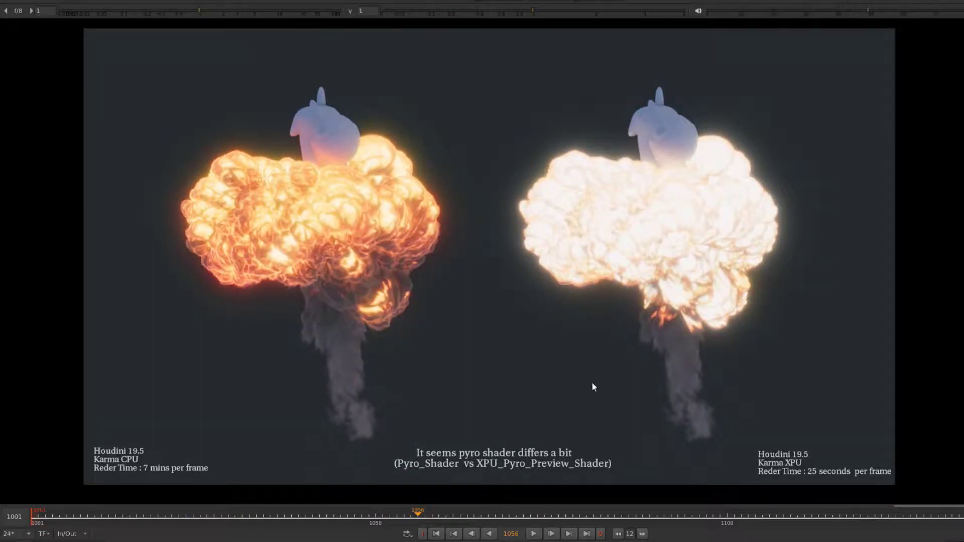